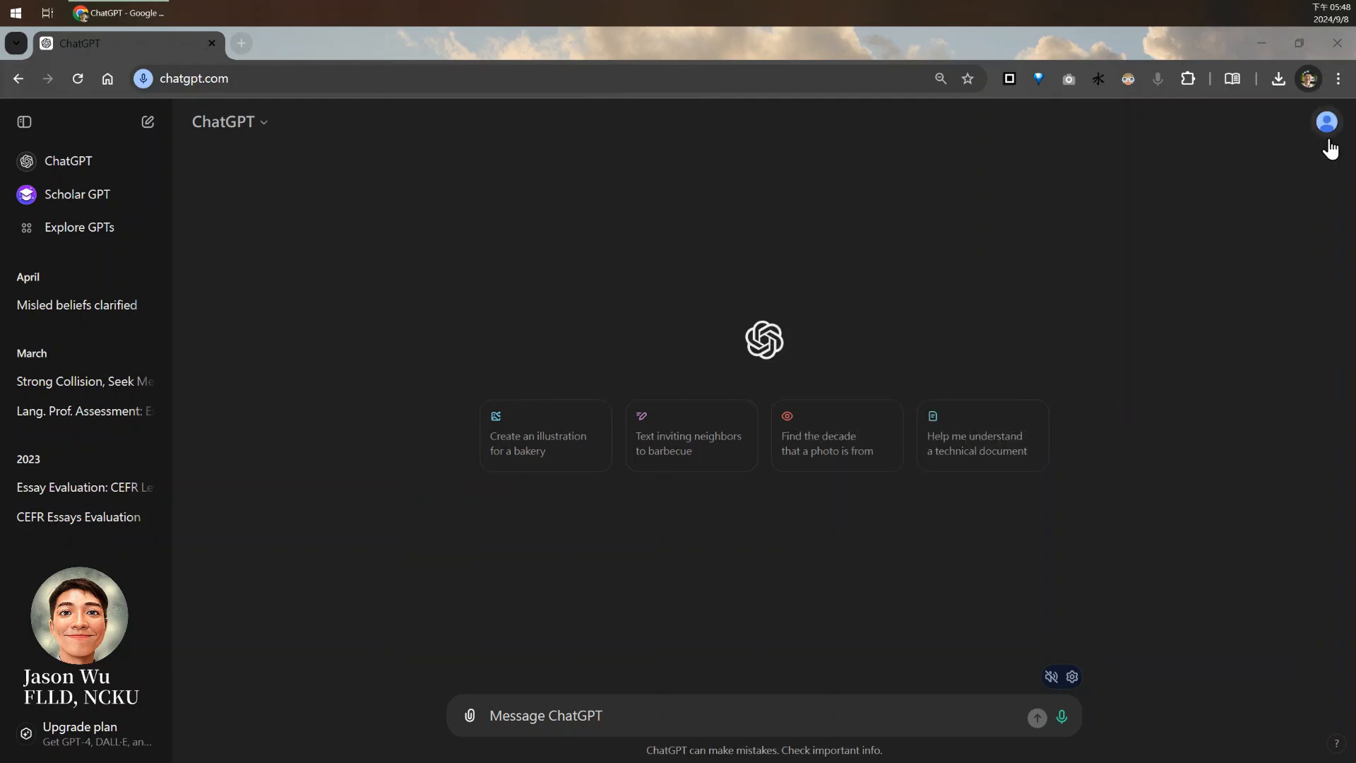
Open the account menu from the profile avatar at the top right
click(1326, 120)
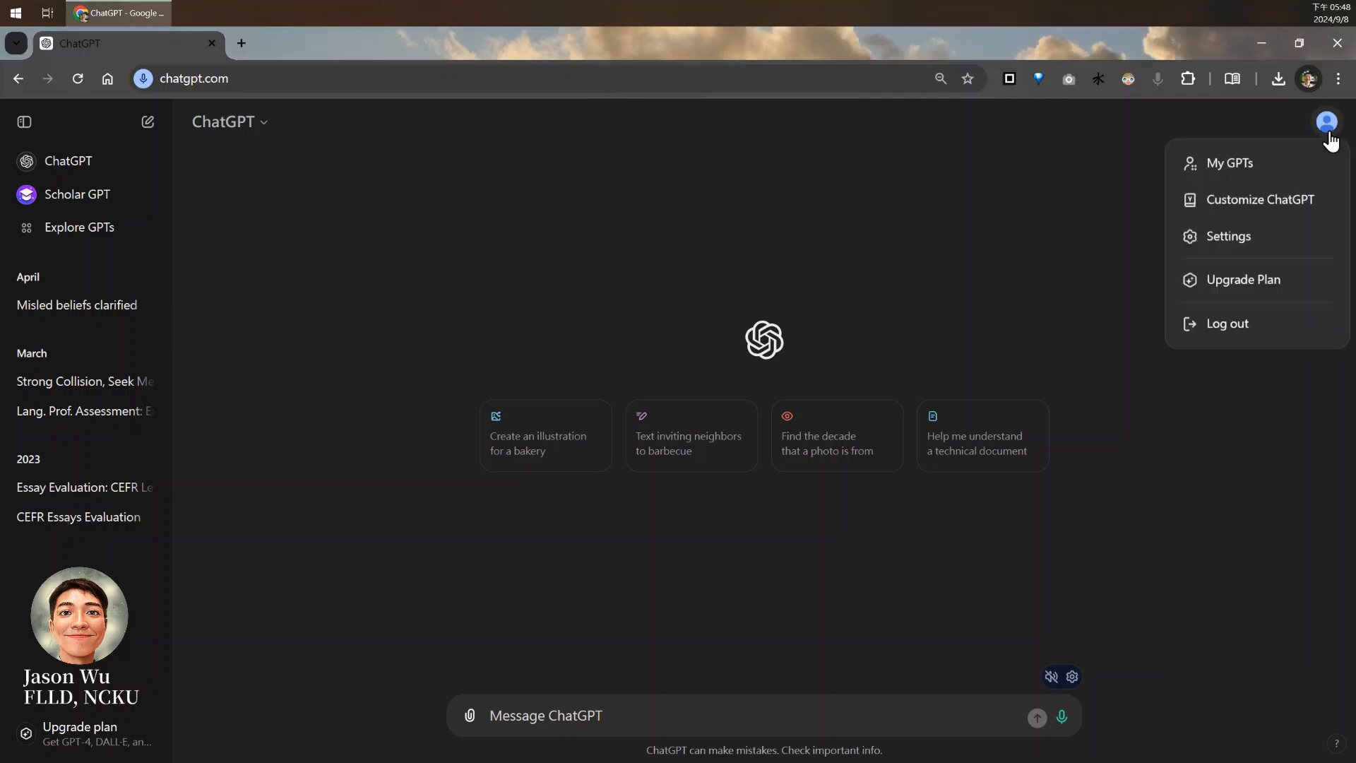
mouse_move(1259, 199)
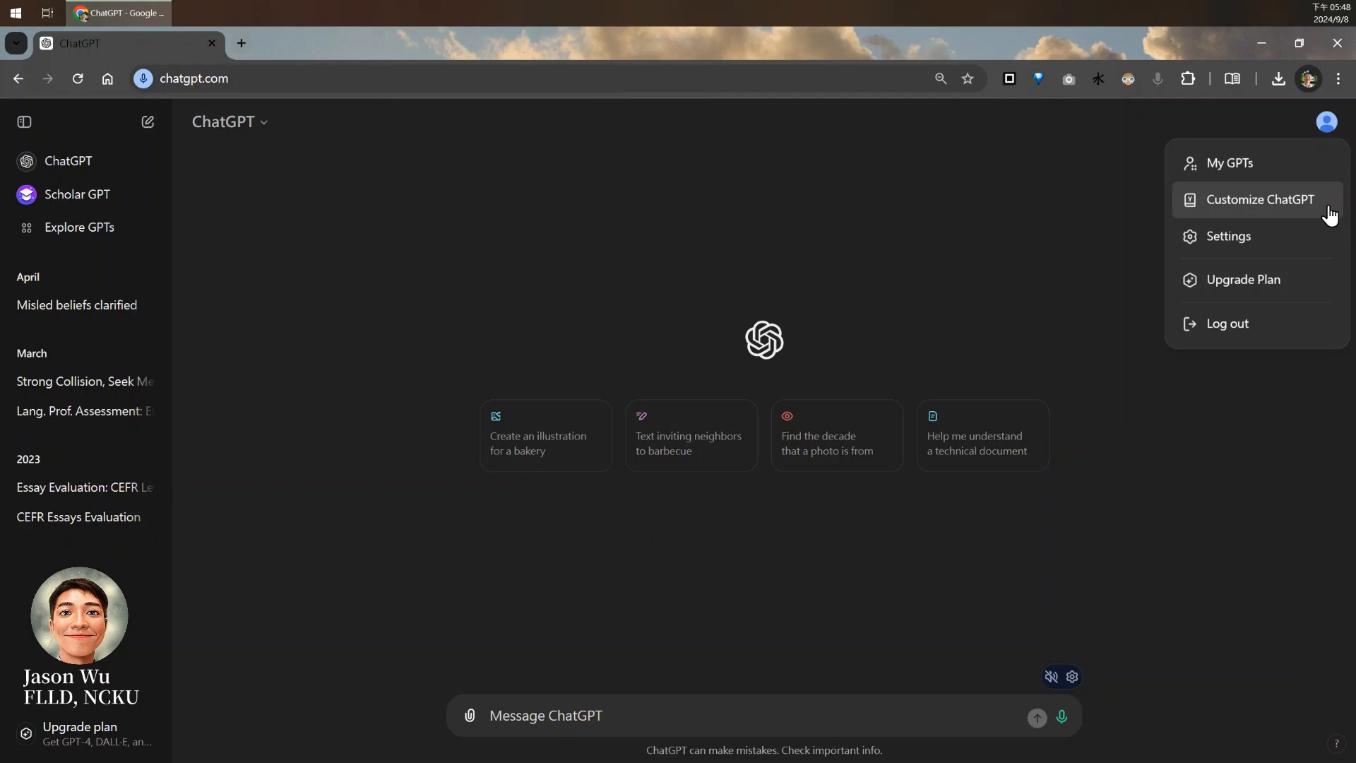
Save response rules (English first, Traditional Chinese translations, end with a question) in Customize ChatGPT
click(1257, 199)
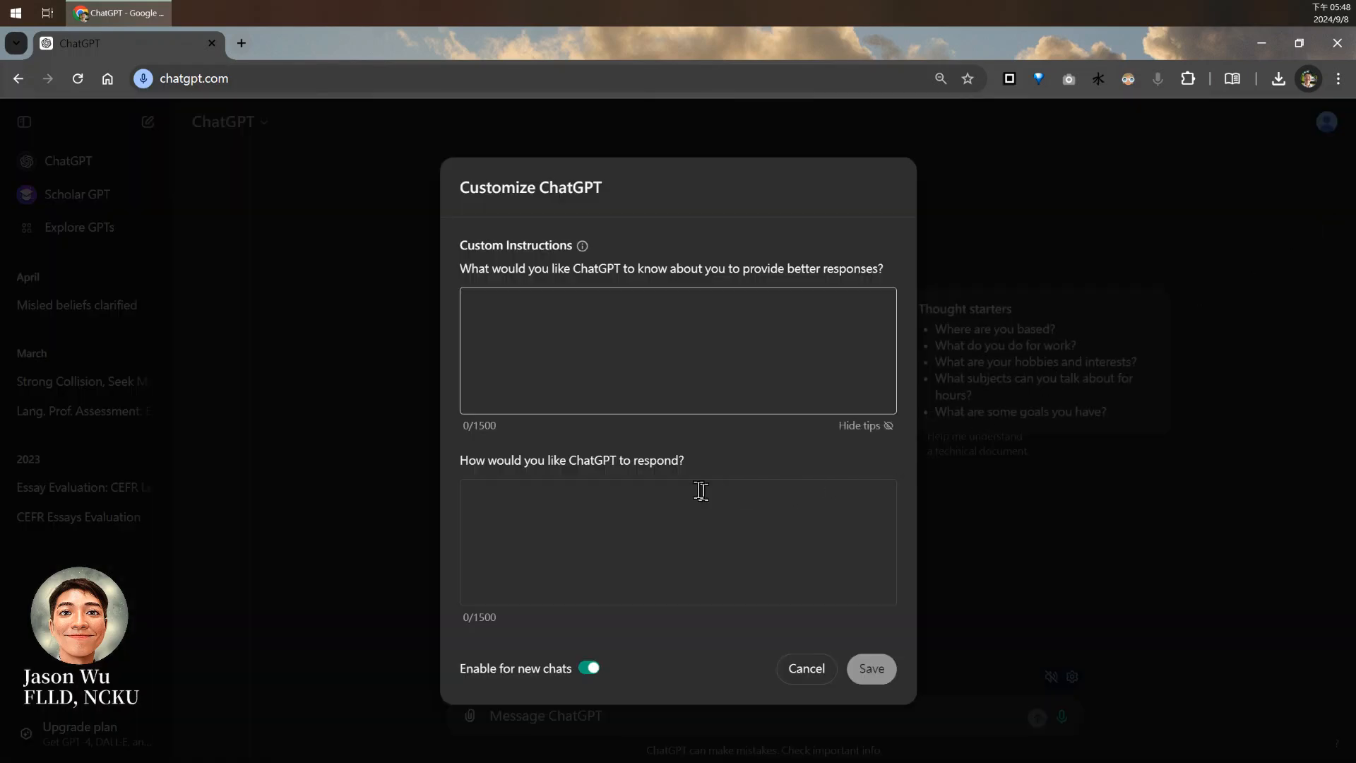
mouse_move(740, 481)
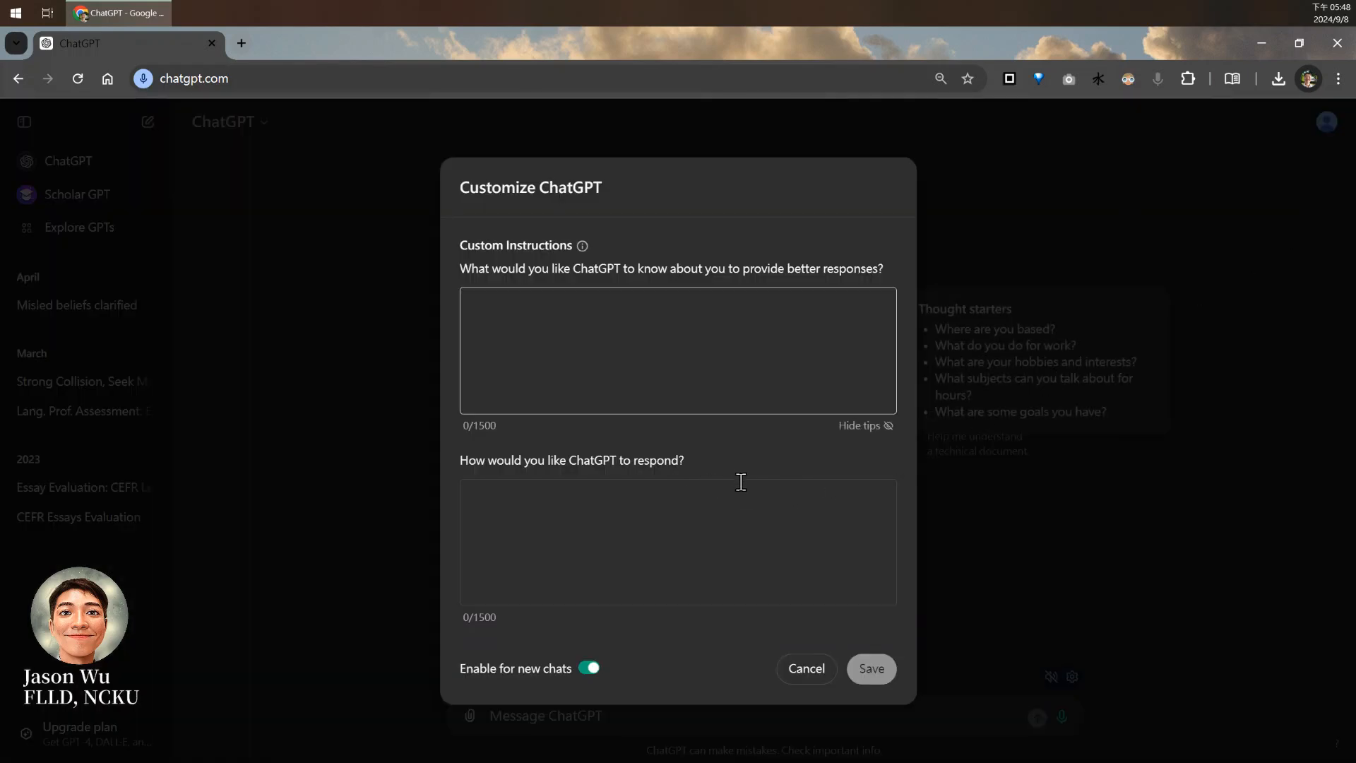
click(677, 350)
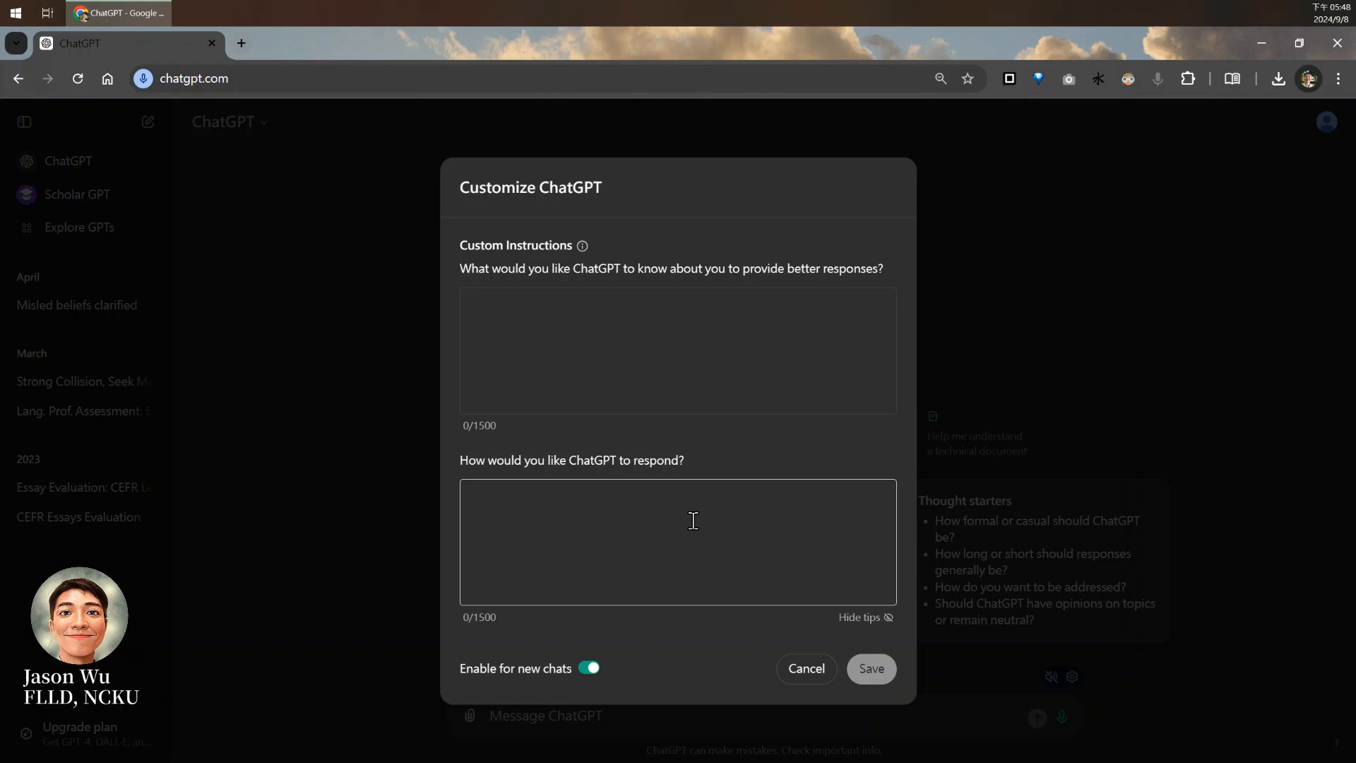
text(Rules:)
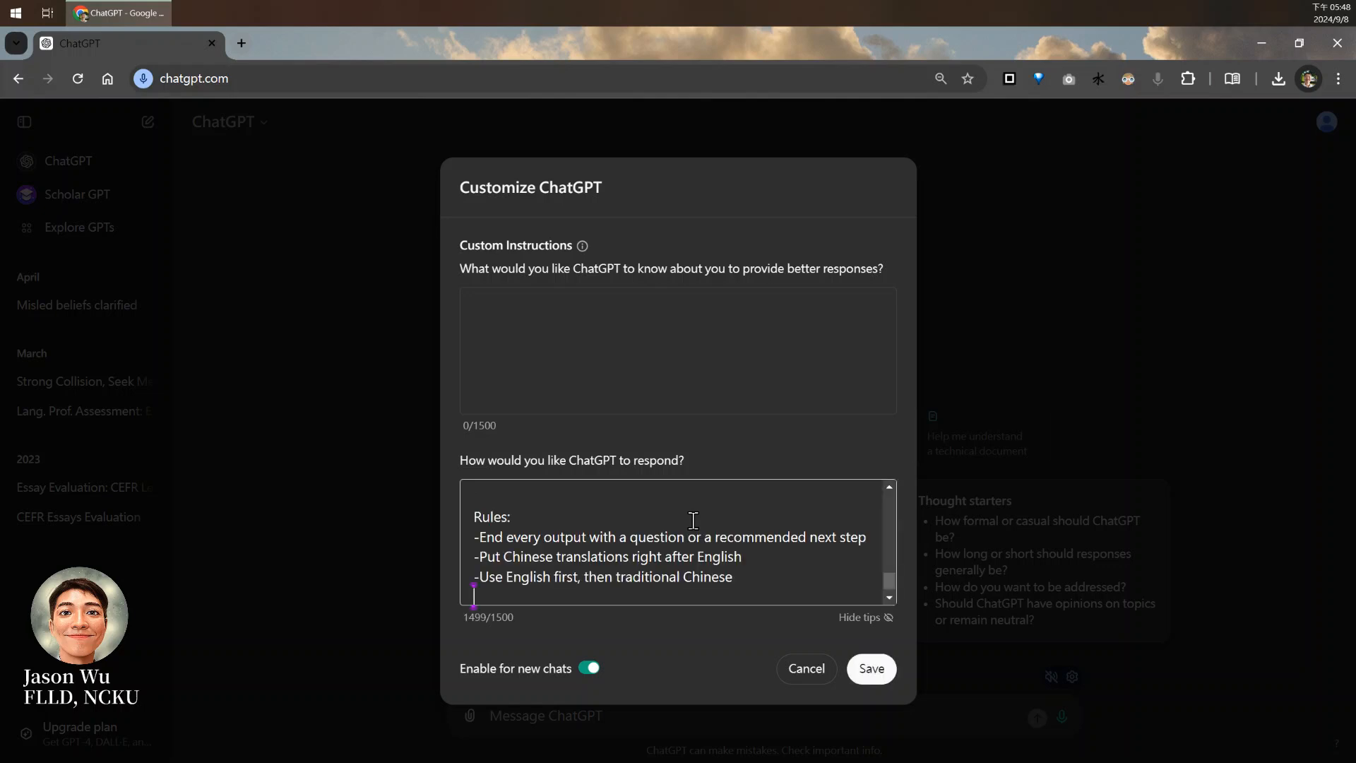
mouse_move(805, 667)
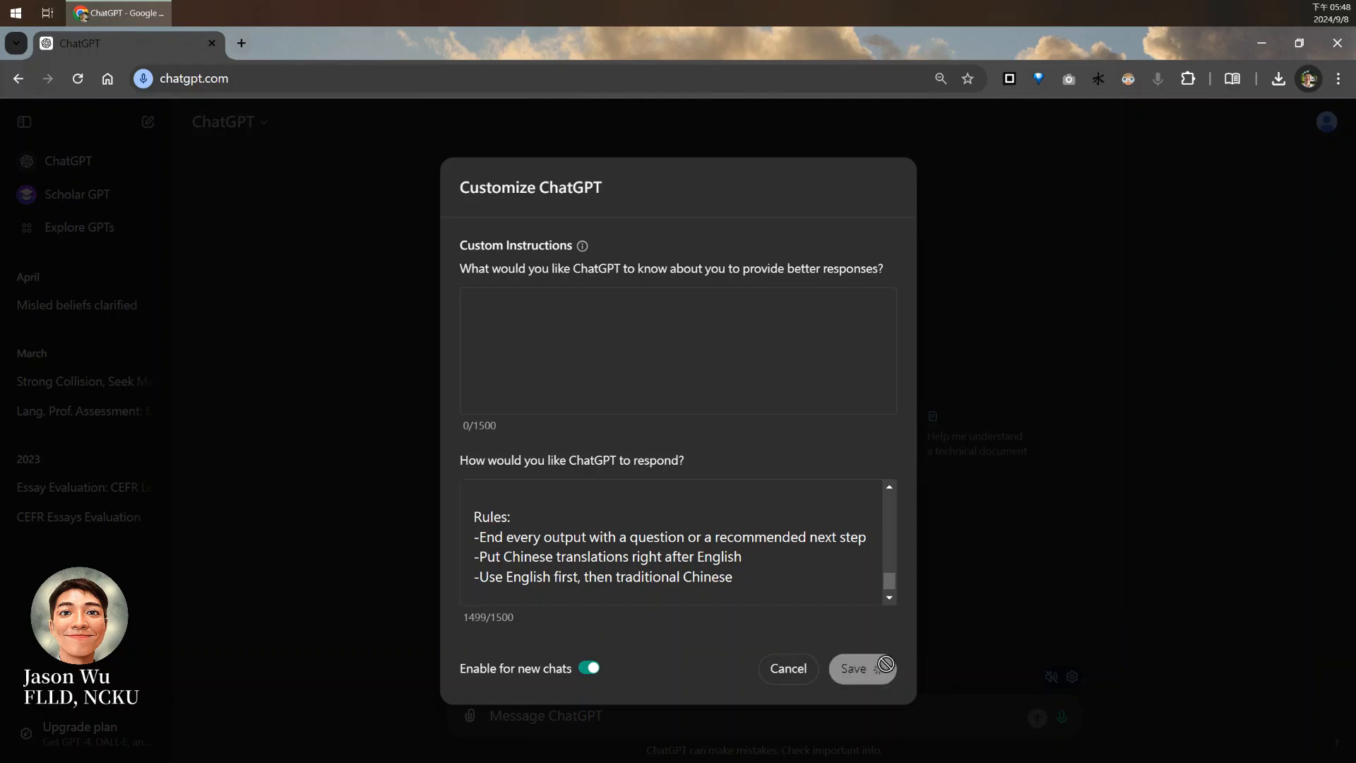
click(863, 667)
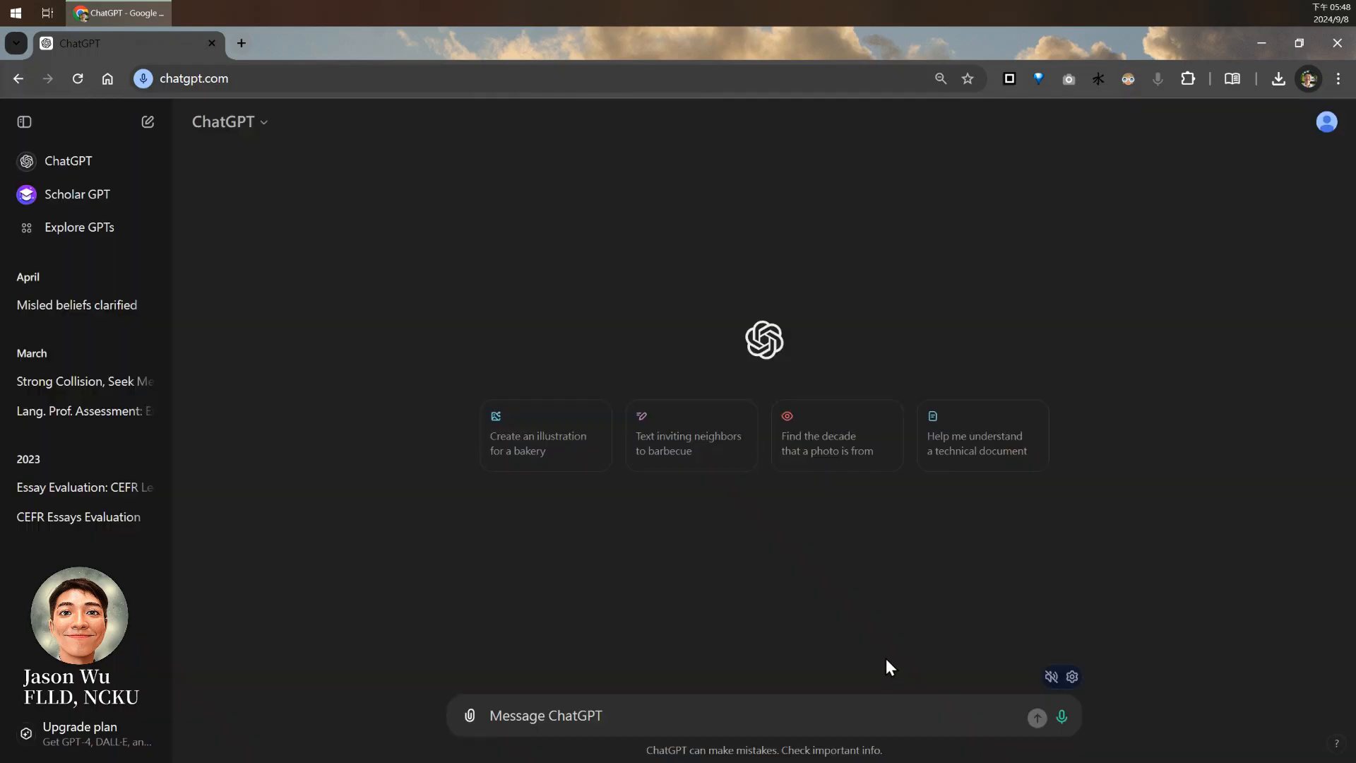
mouse_move(860, 644)
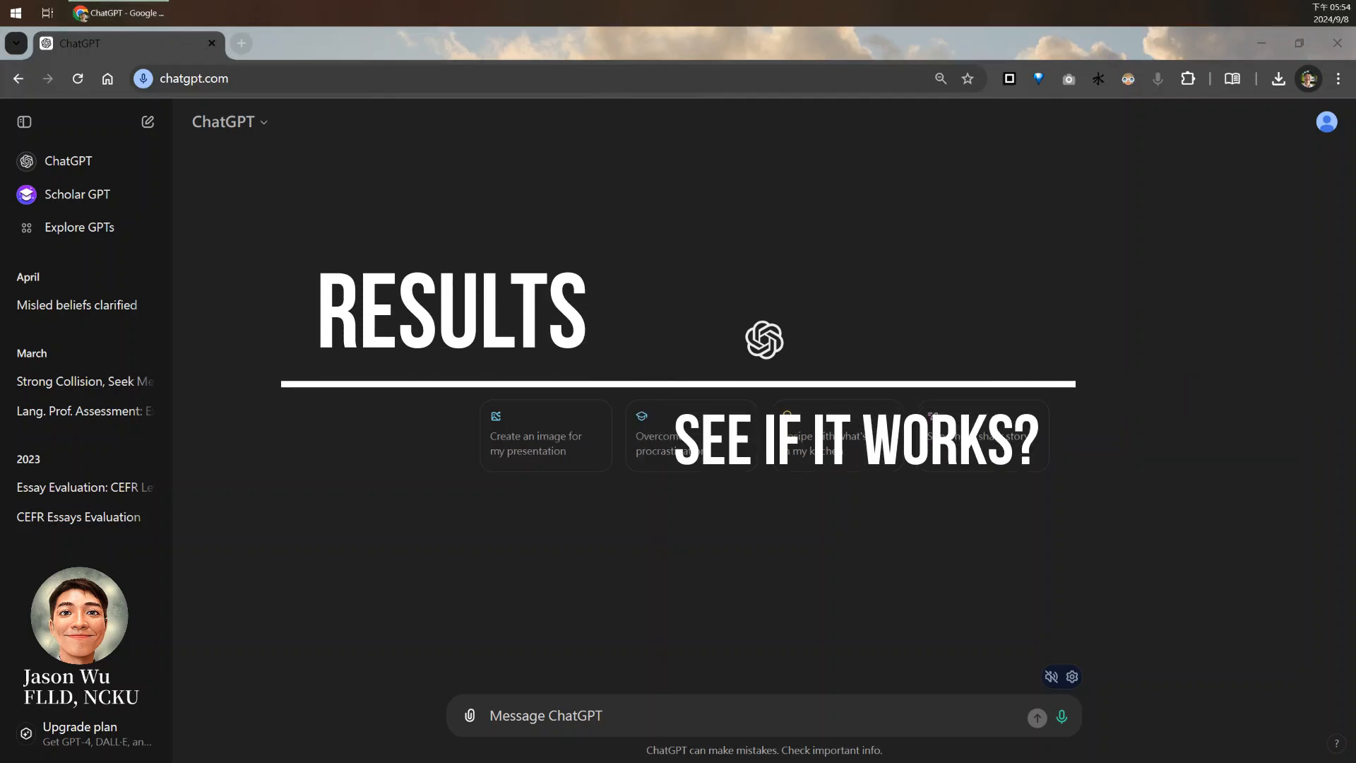
mouse_move(363, 376)
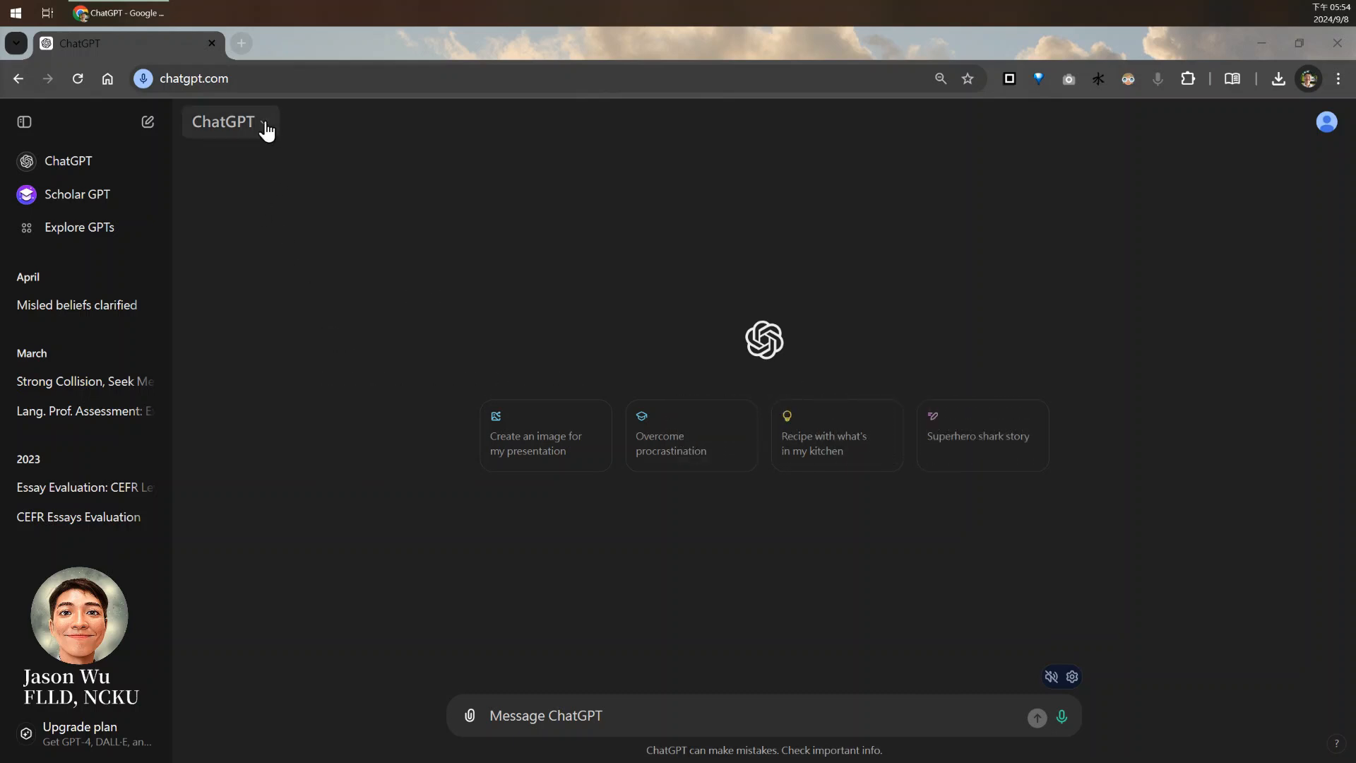
Turn on Temporary chat from the model dropdown
click(223, 121)
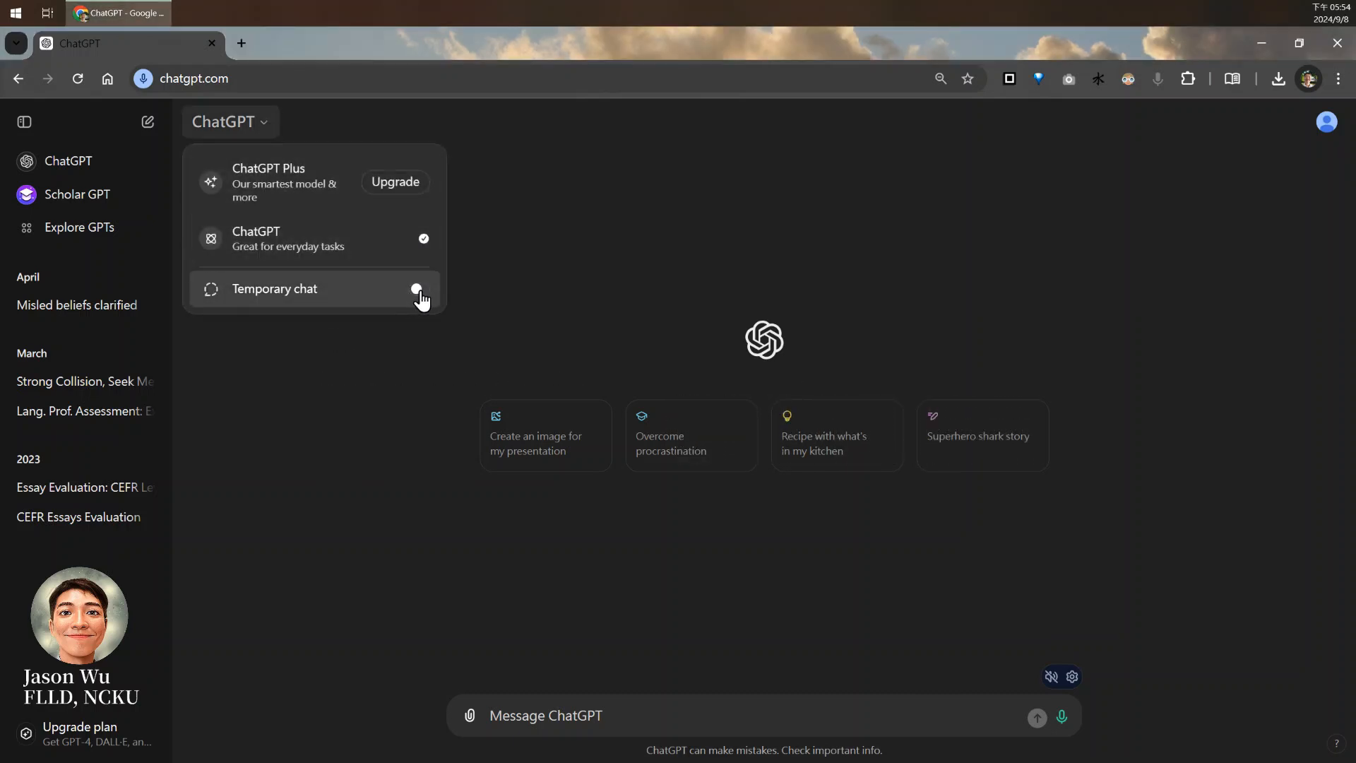
click(416, 290)
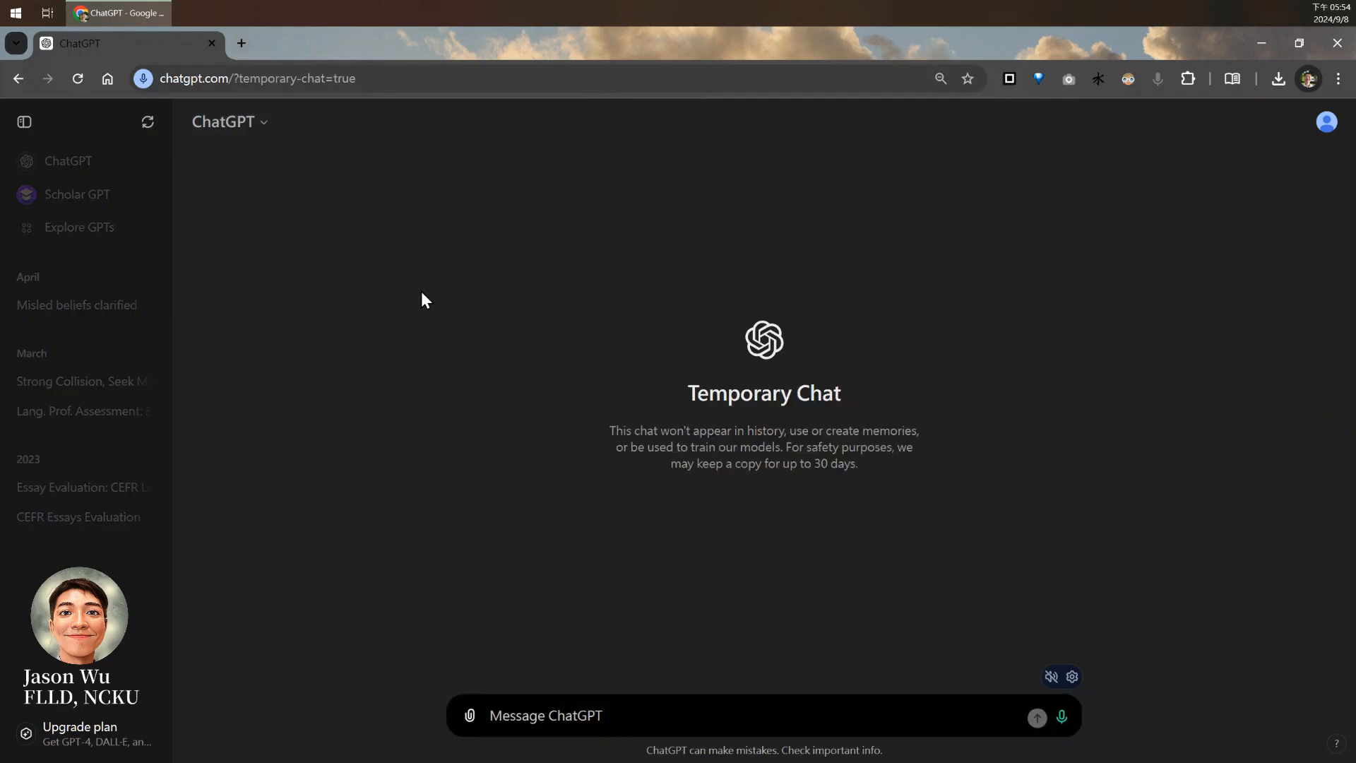
mouse_move(506, 421)
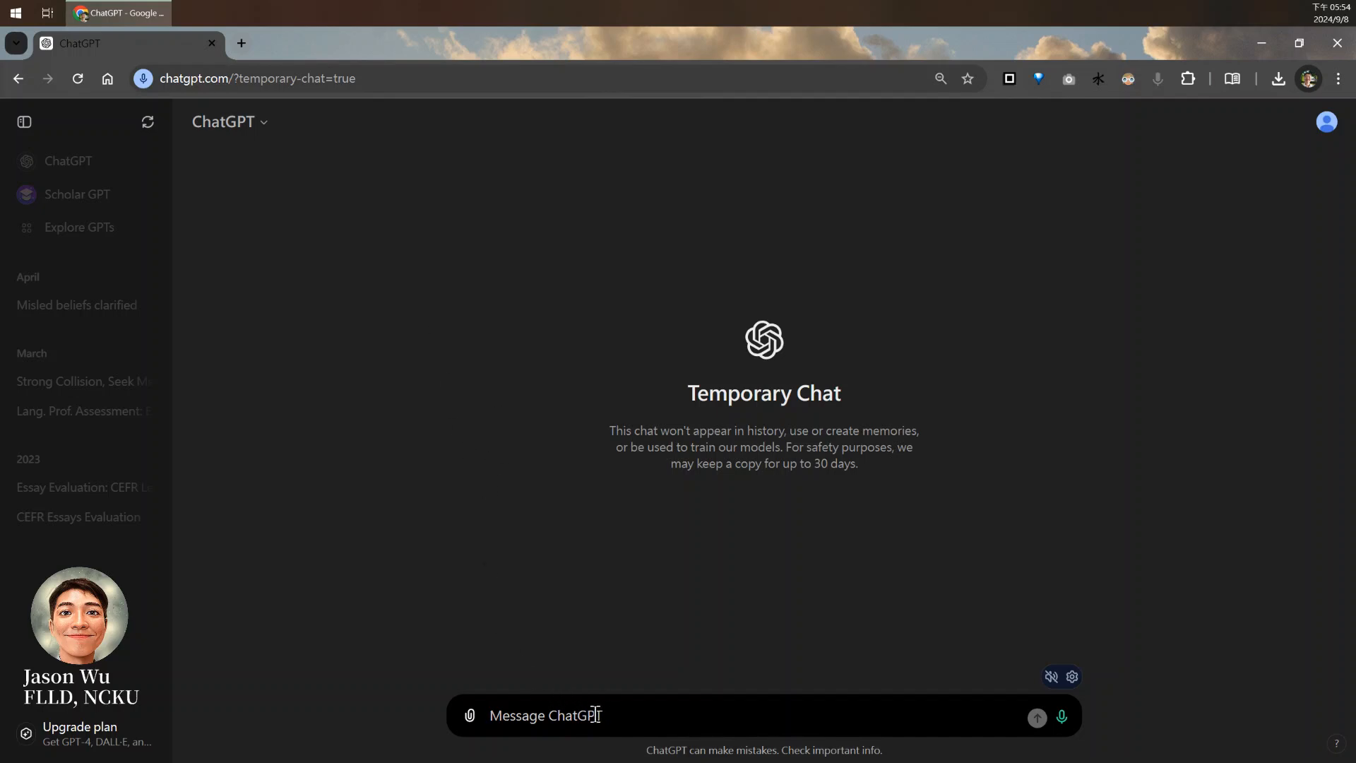
Send the /start command in the temporary chat
text(/start)
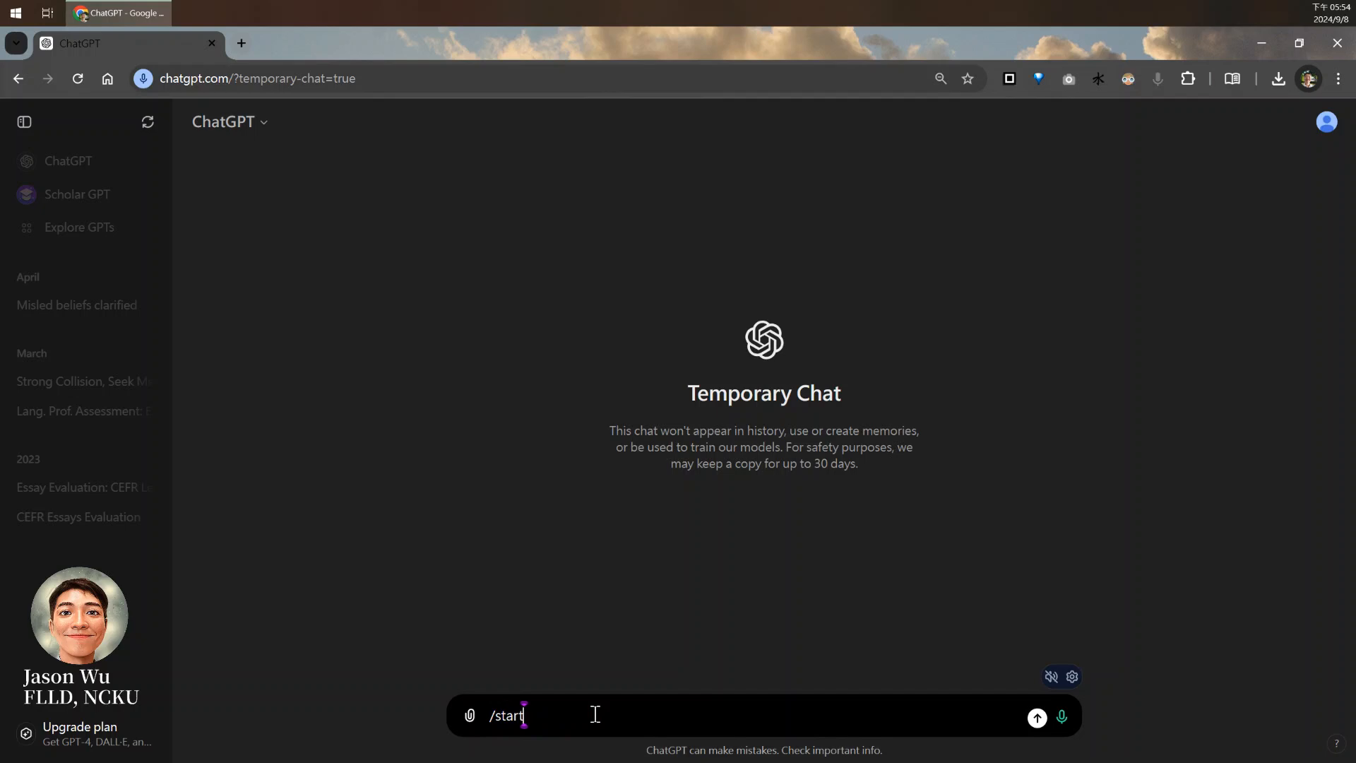
key(Enter)
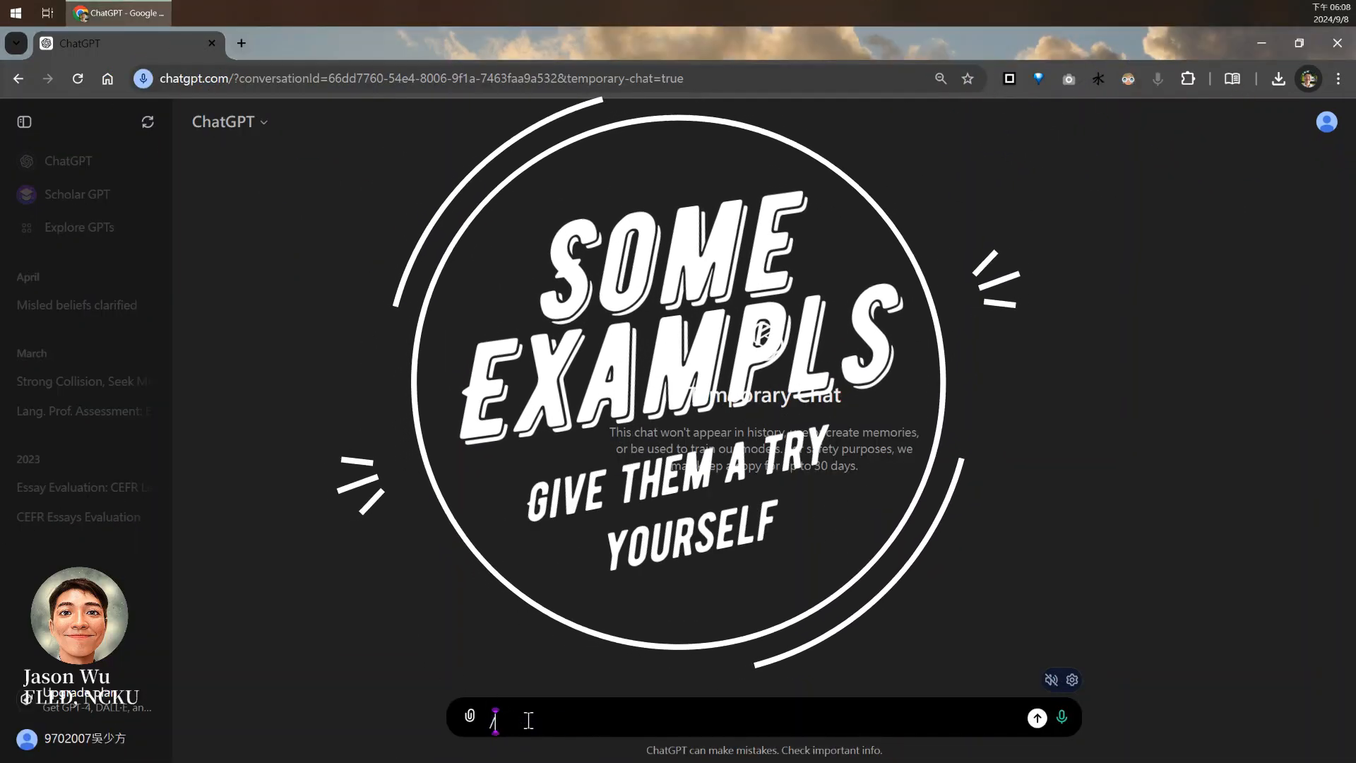
Send '/de consensus' and scroll through the dictionary entry reply
text(/de)
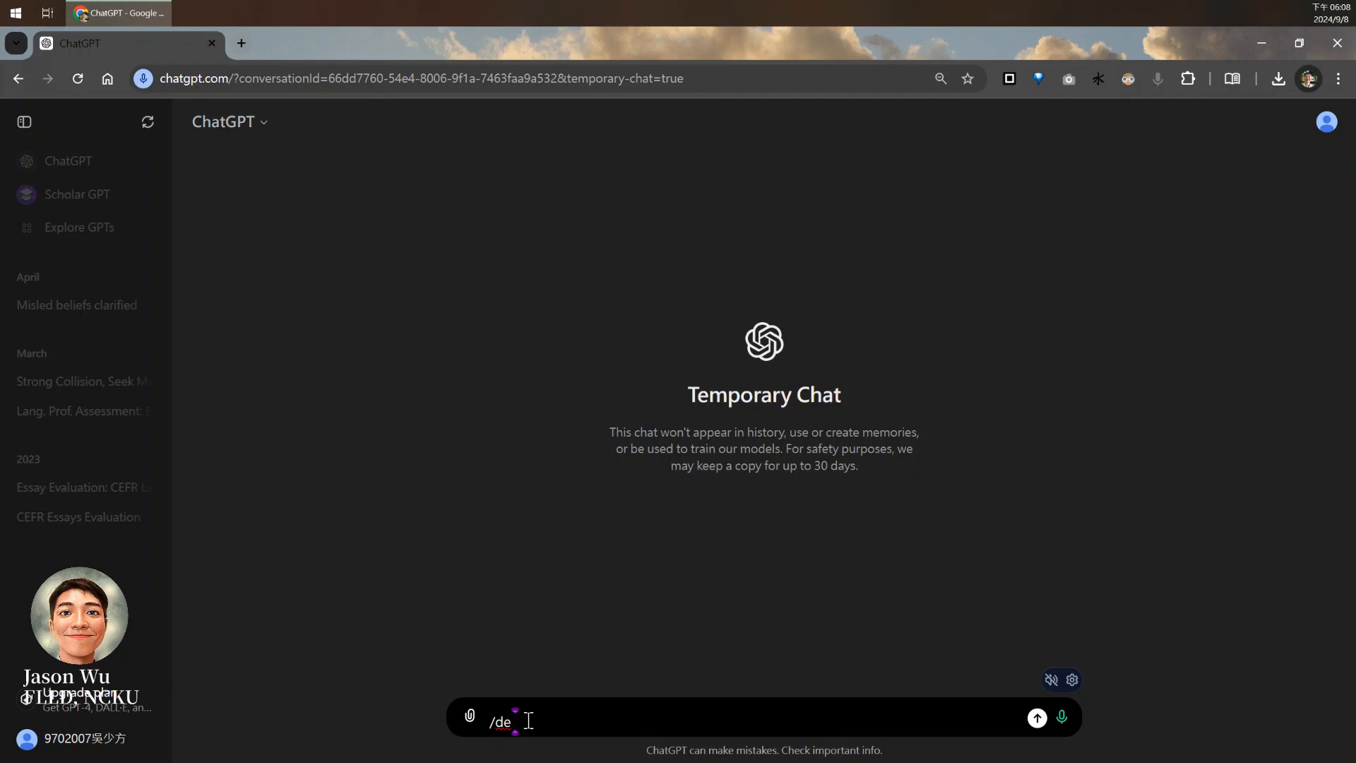
text(consens)
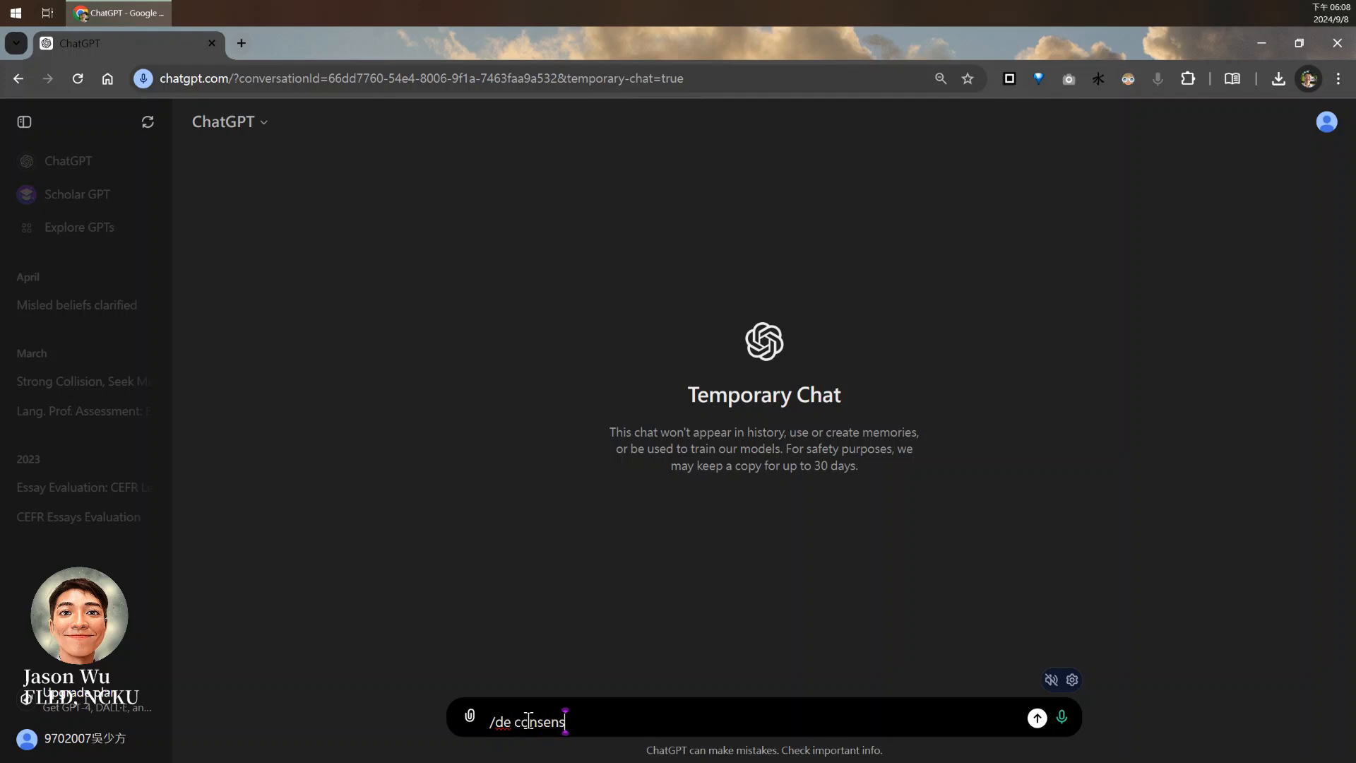
click(1036, 717)
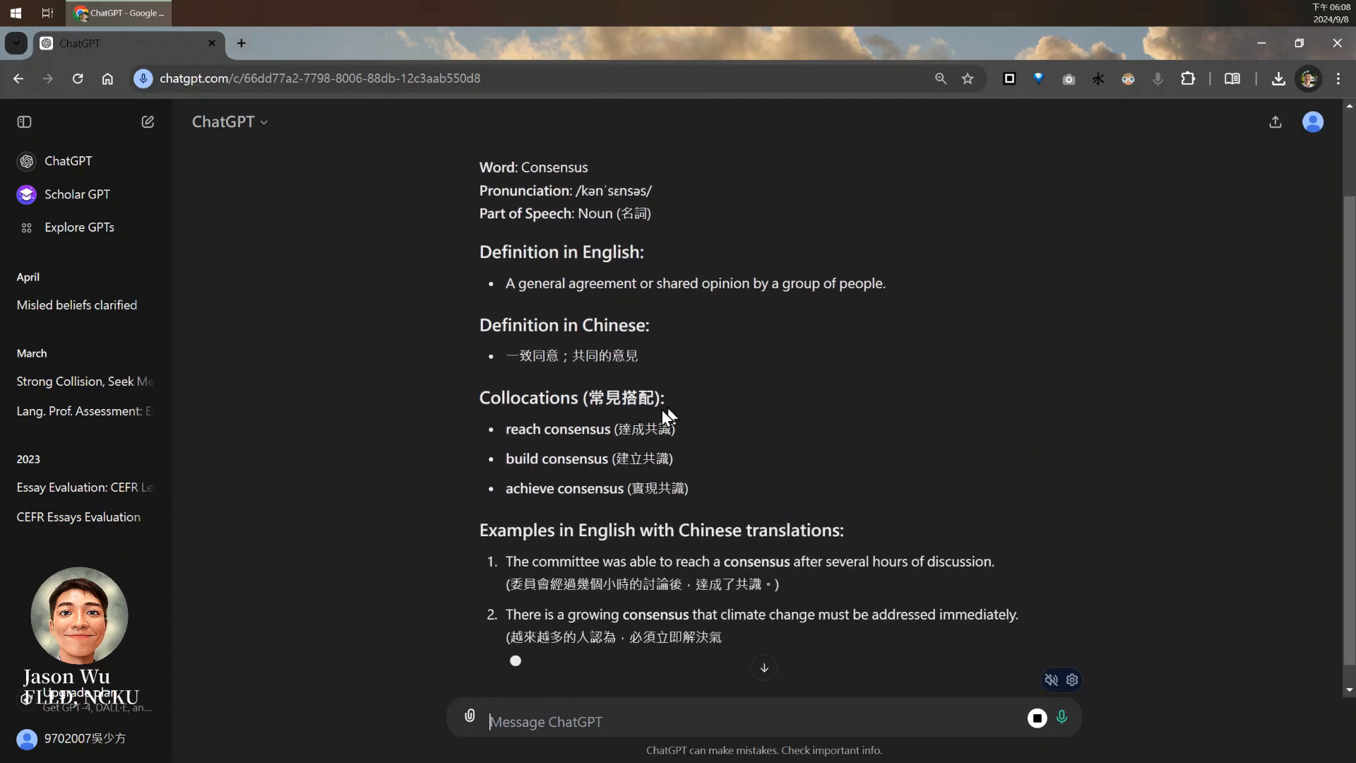
scroll(down, 3)
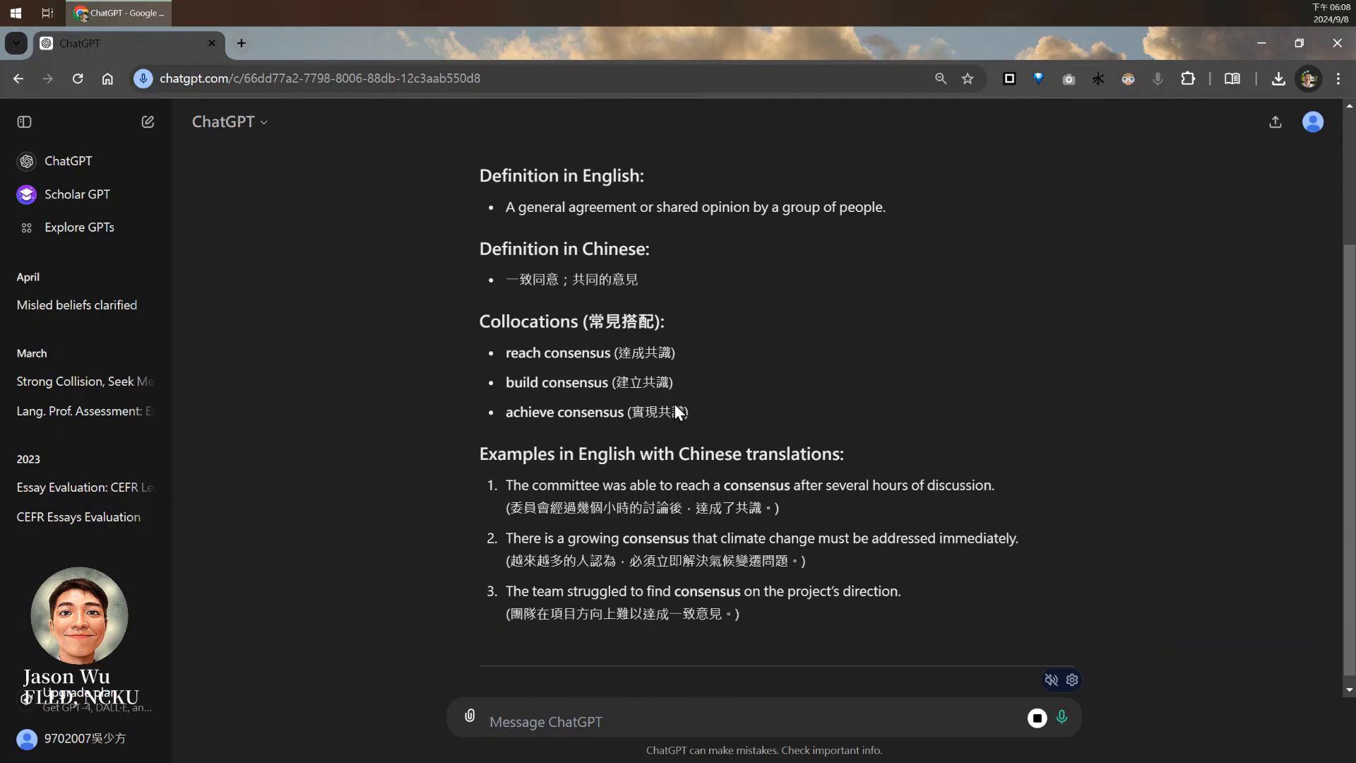
scroll(down, 3)
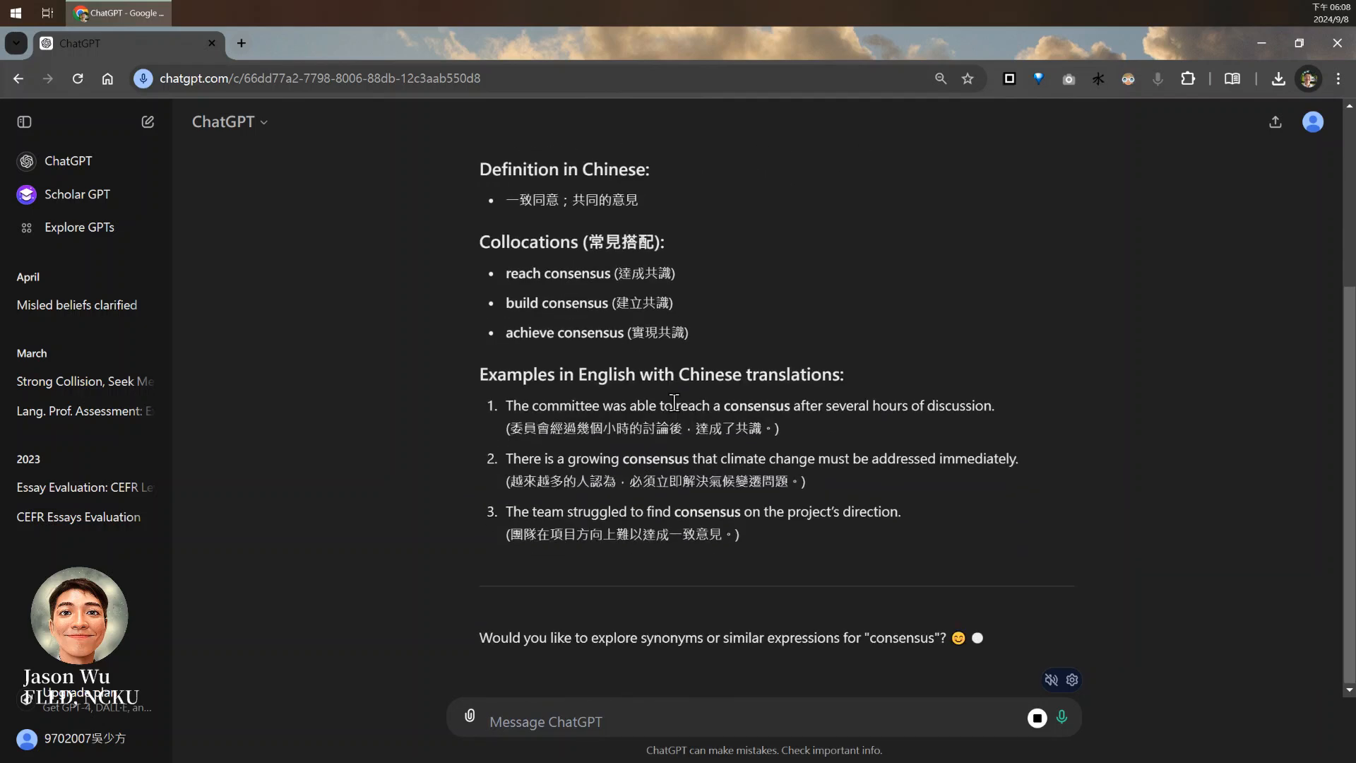
scroll(down, 3)
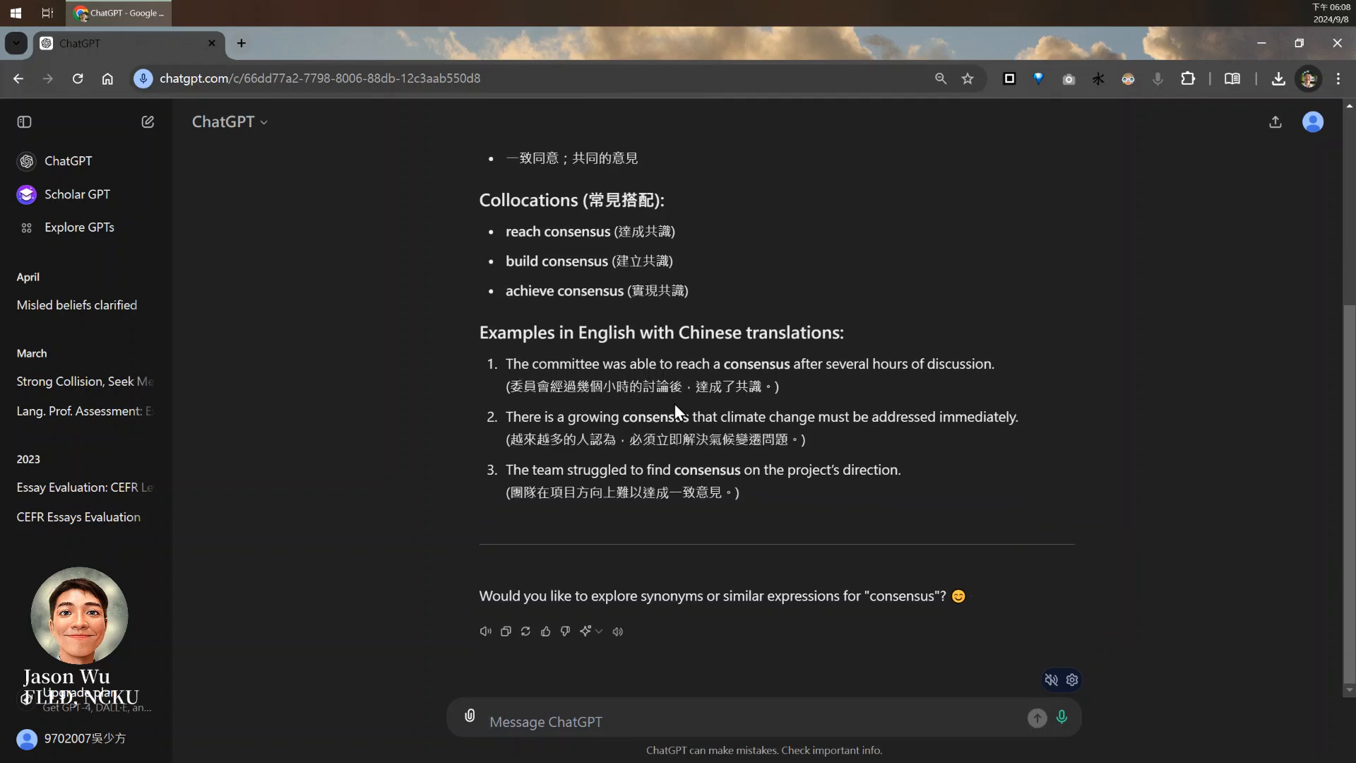
click(544, 721)
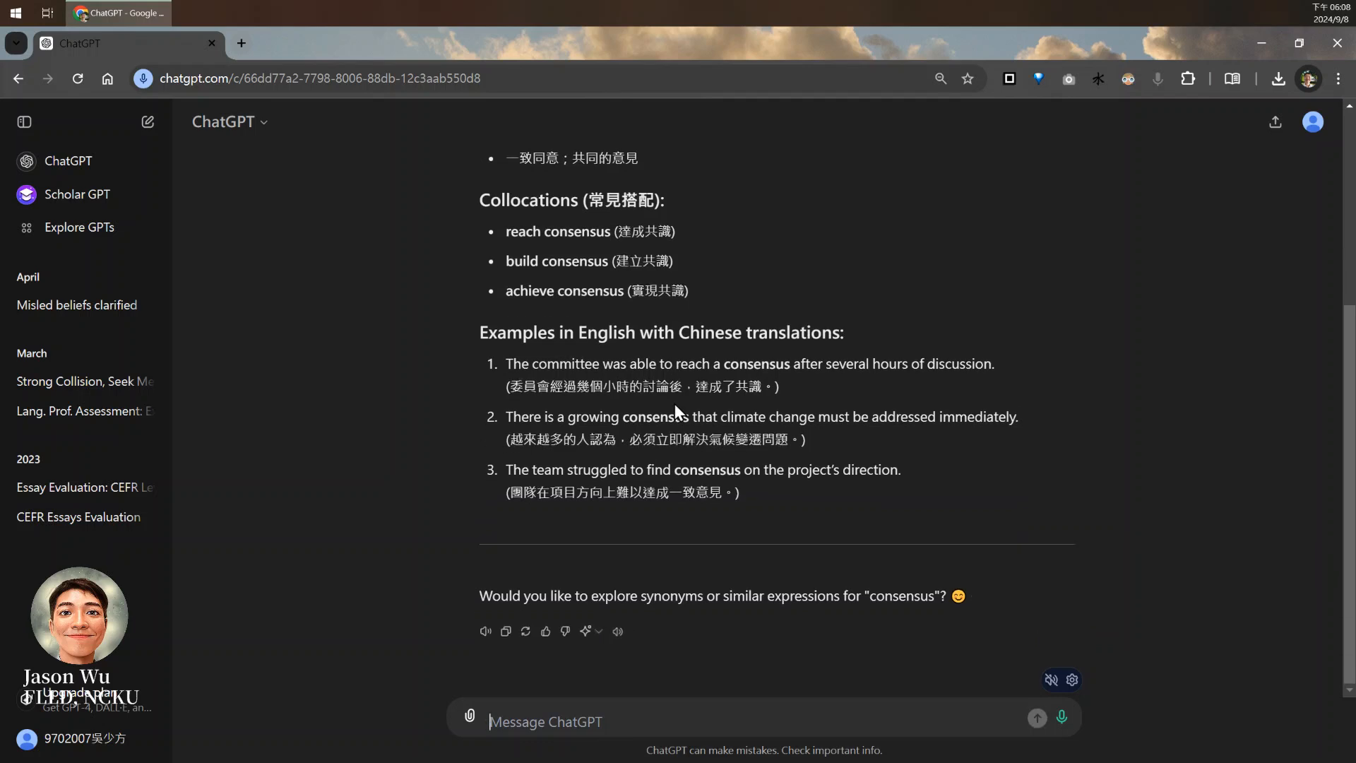
mouse_move(205, 339)
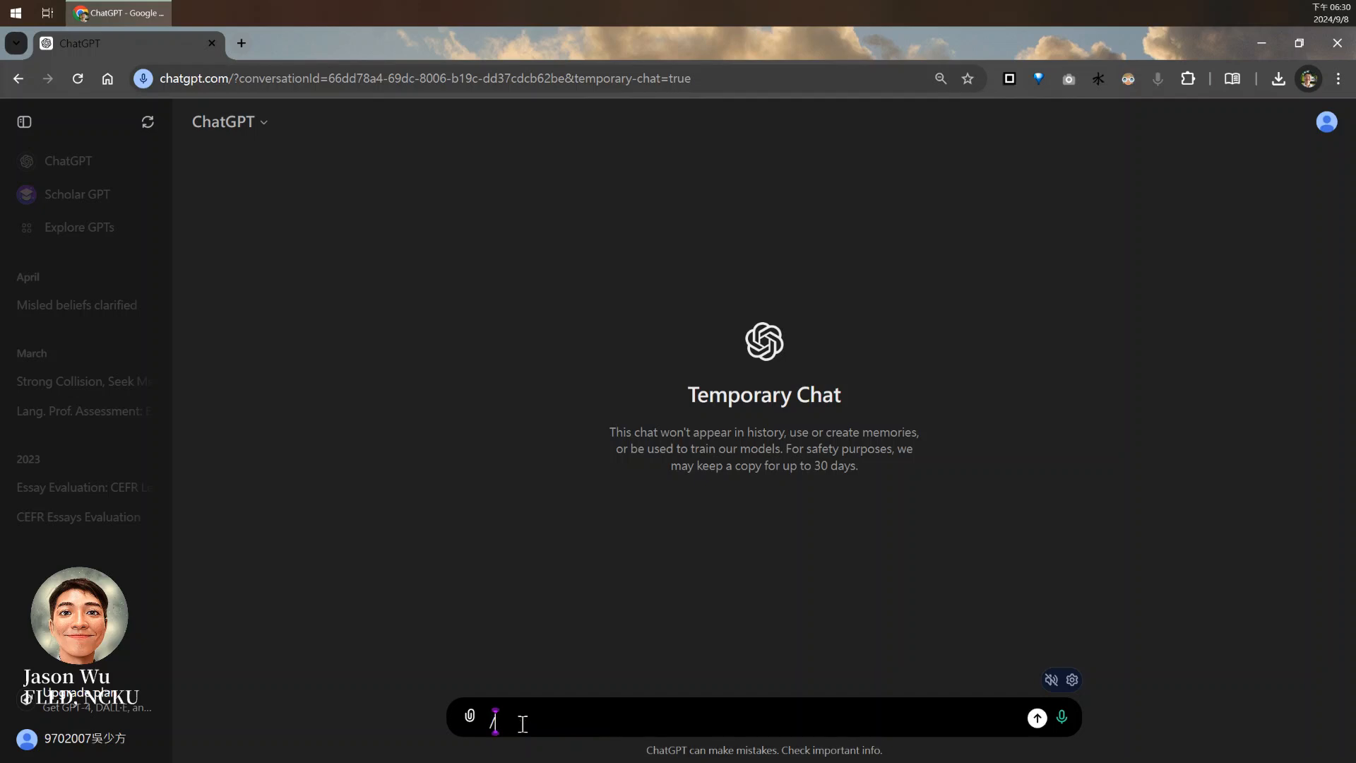
Send '/dif grant, subsidy', scroll through the comparison, then type /start again
text(/dif)
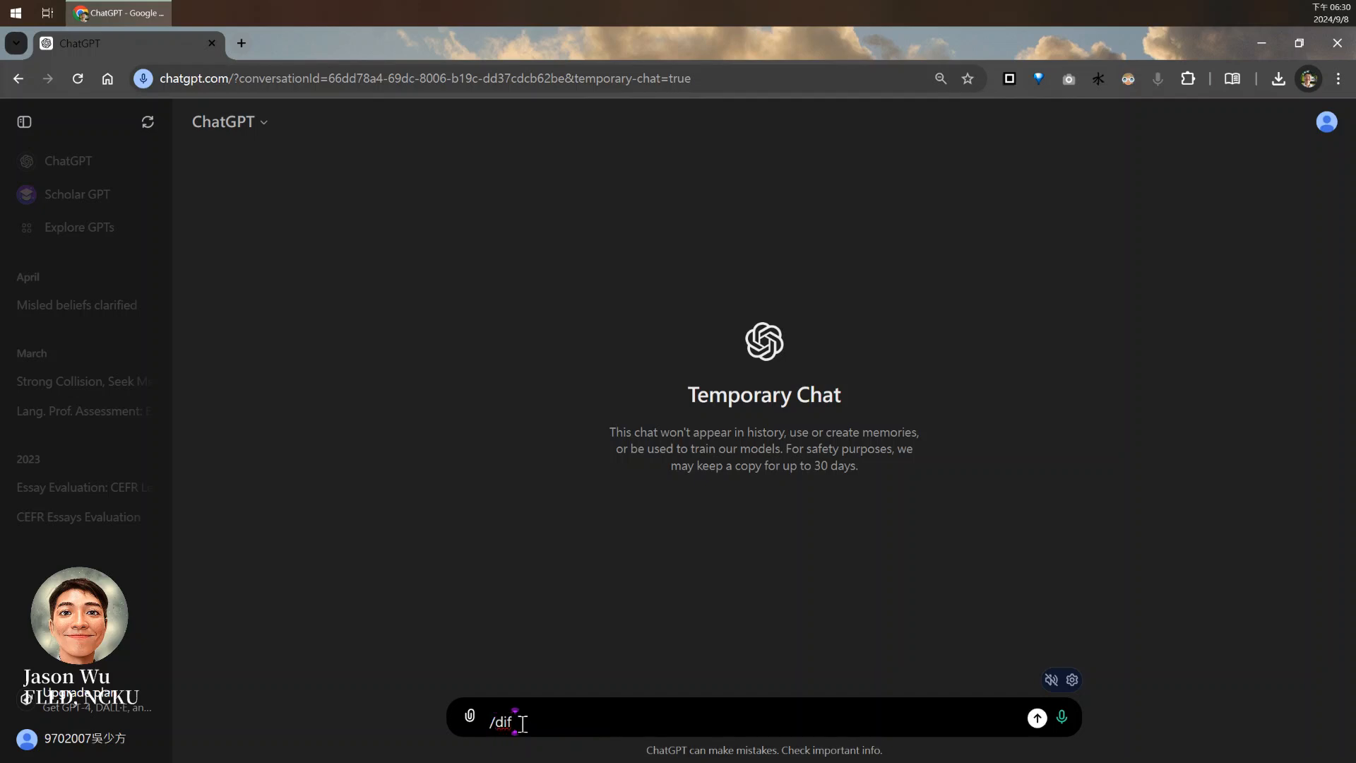
text(grant)
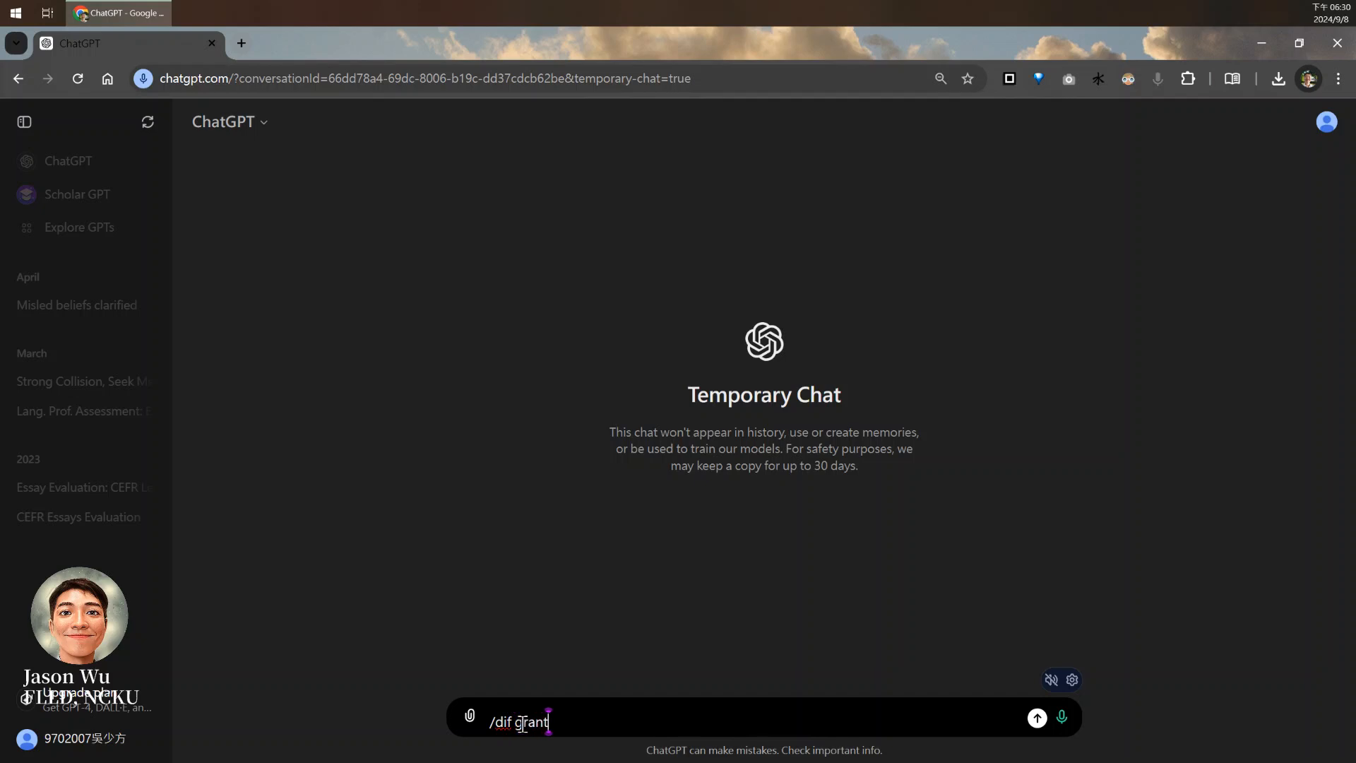
text(, subsid)
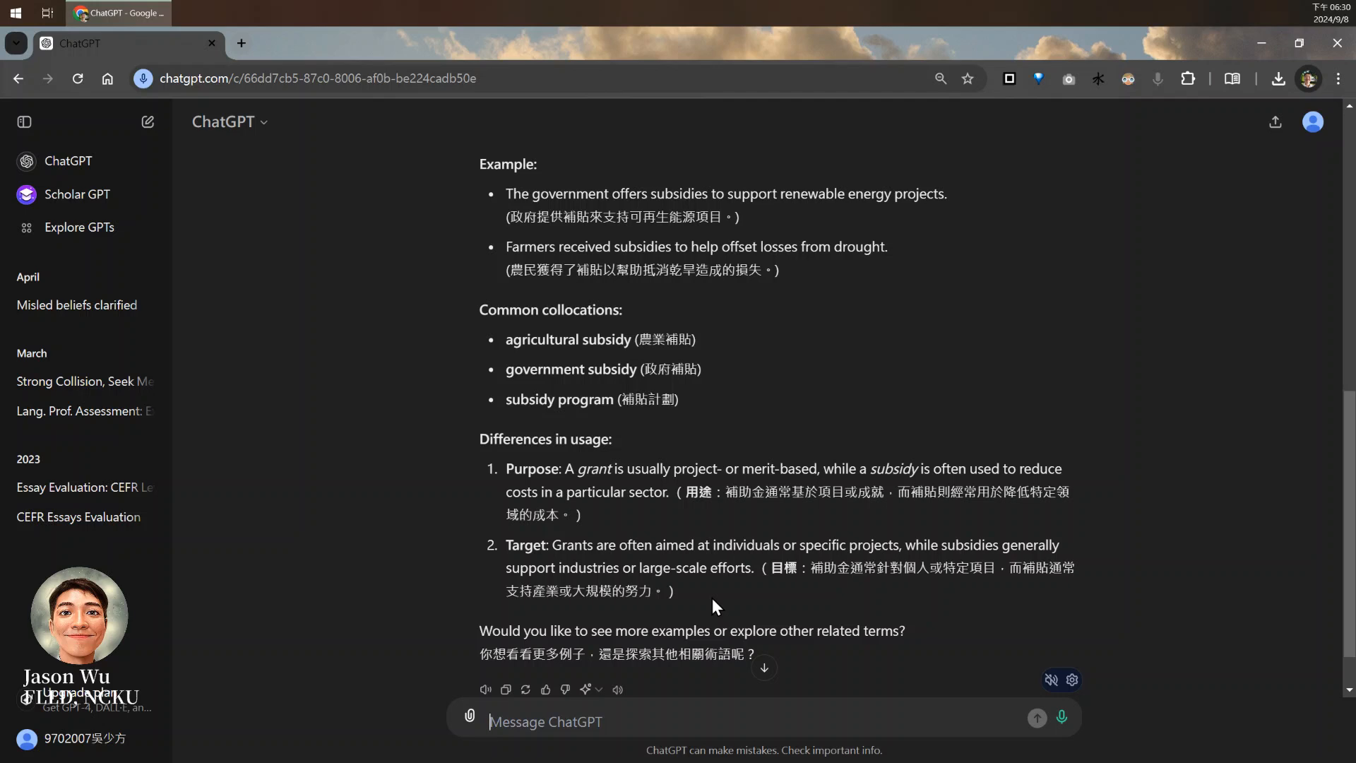
scroll(down, 3)
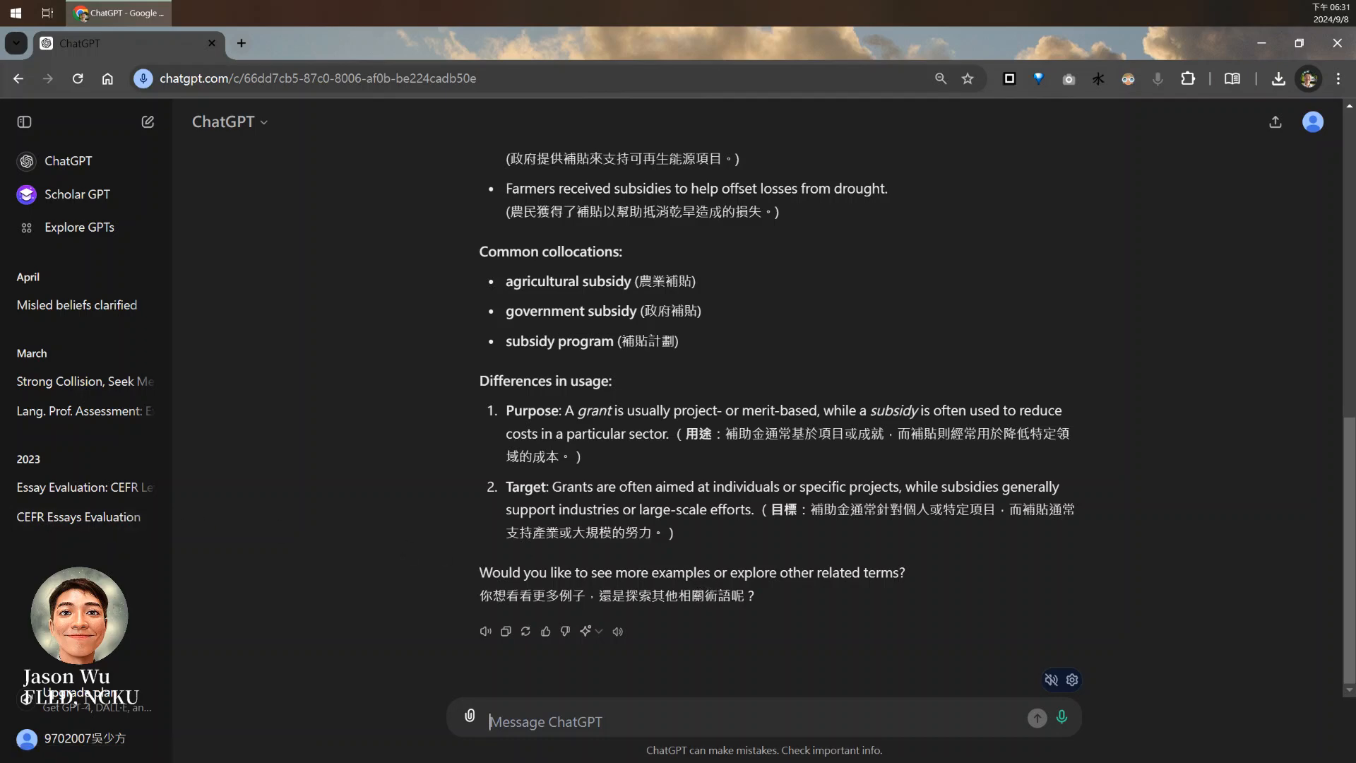
text(/start)
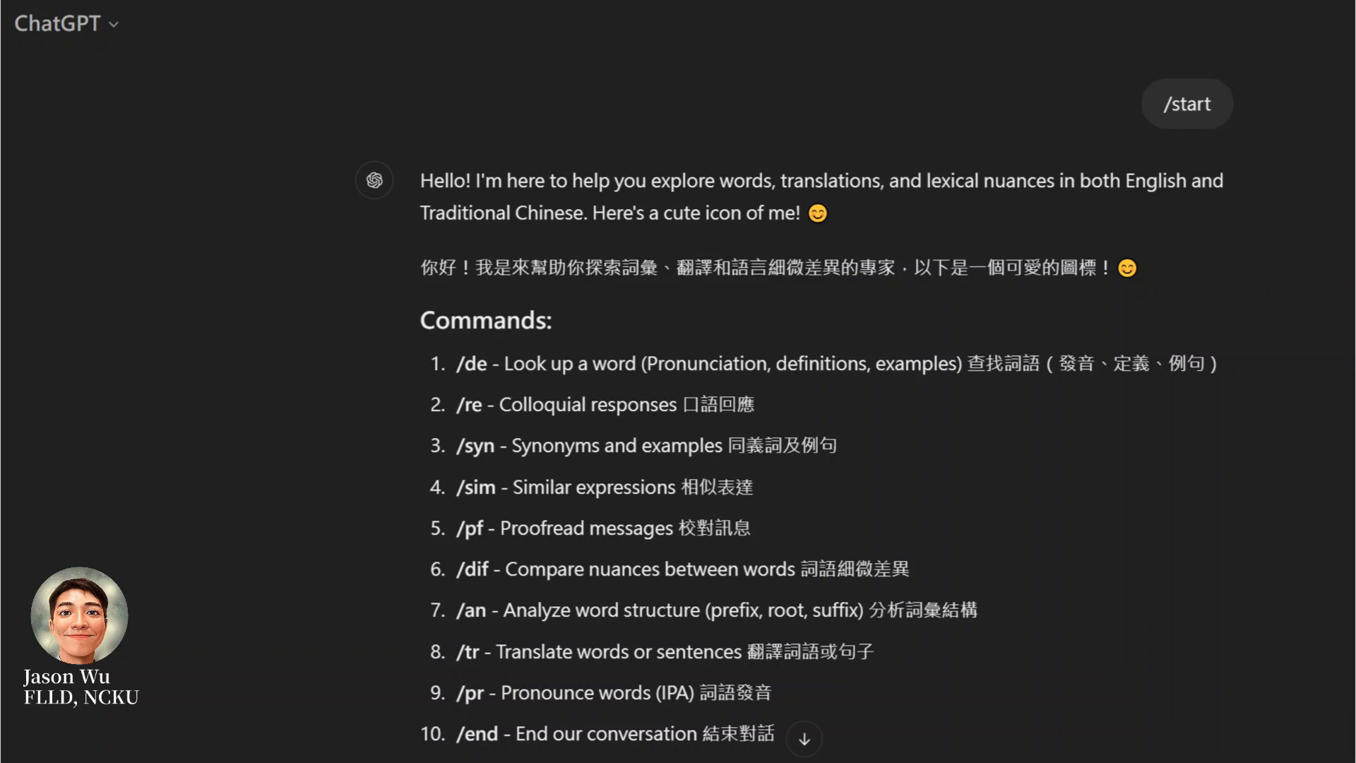